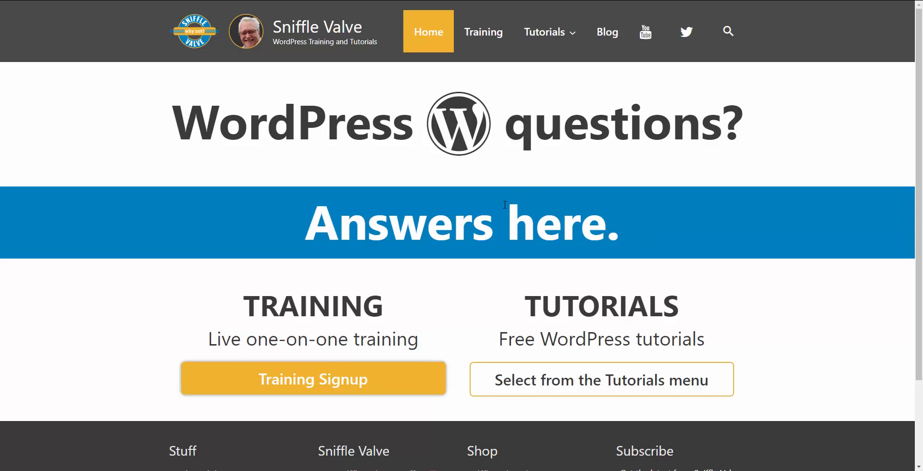
mouse_move(217, 272)
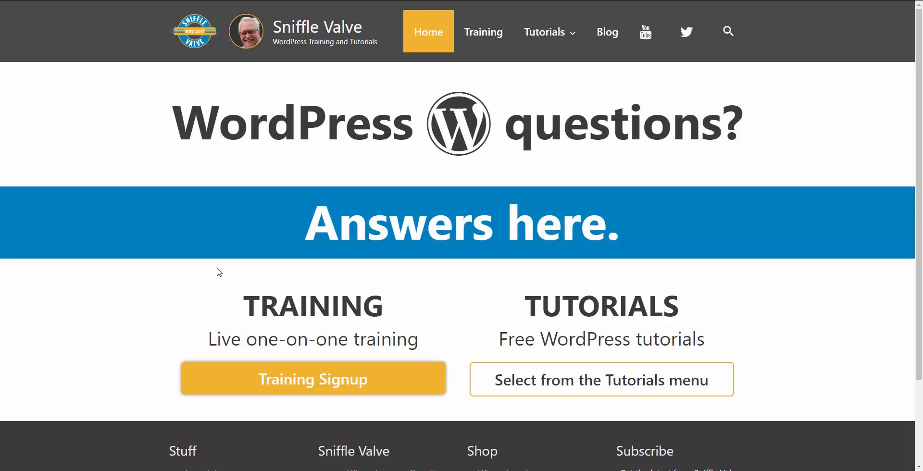
mouse_move(158, 289)
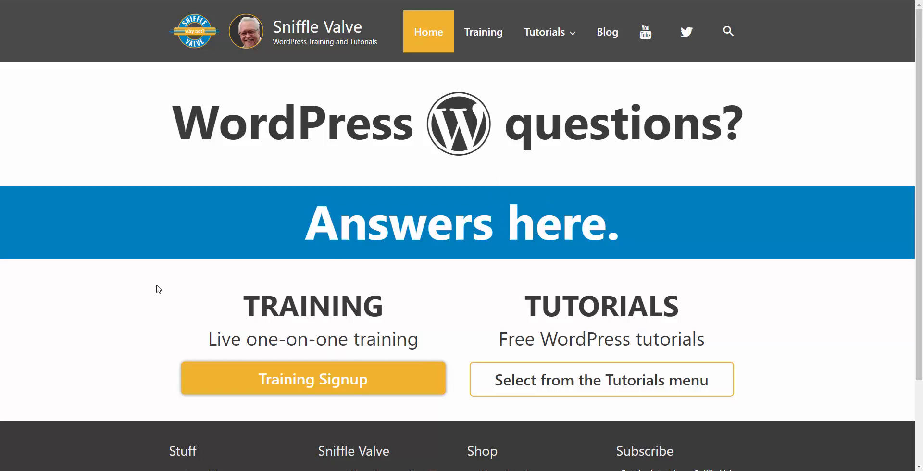
mouse_move(147, 307)
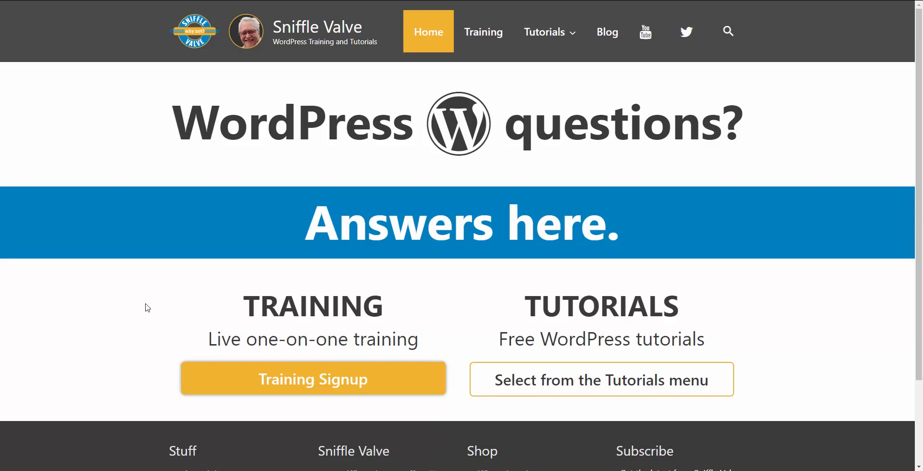
mouse_move(151, 292)
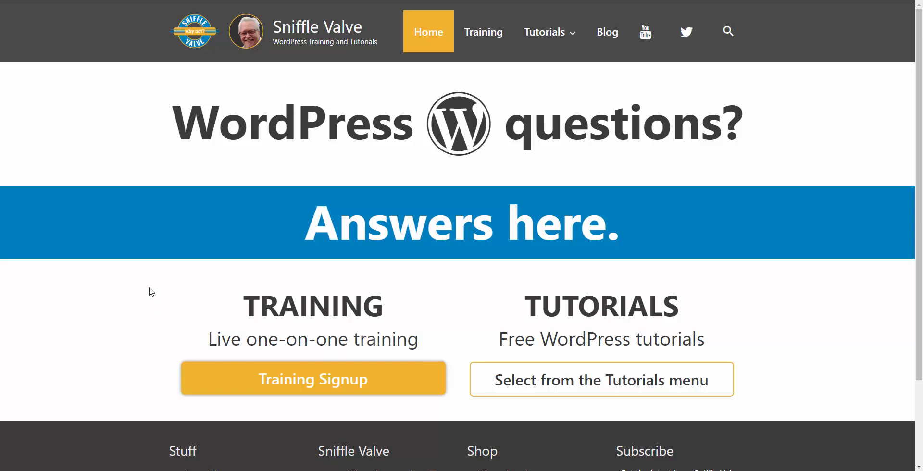
mouse_move(167, 220)
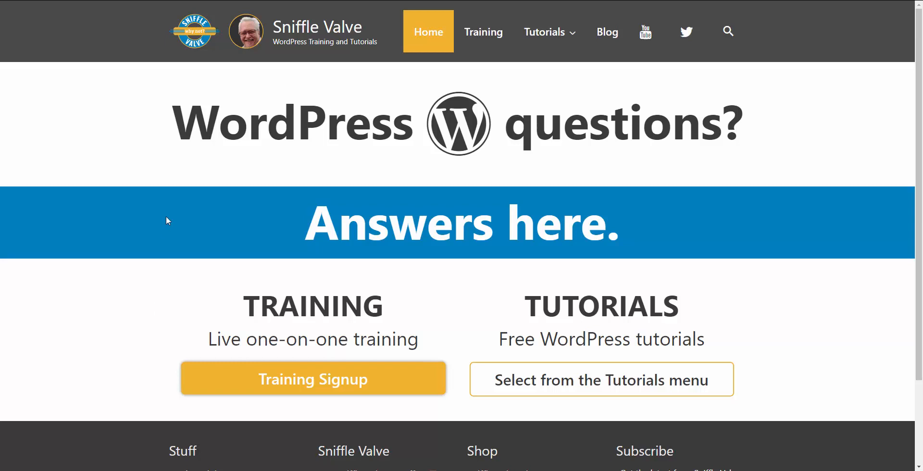
mouse_move(211, 311)
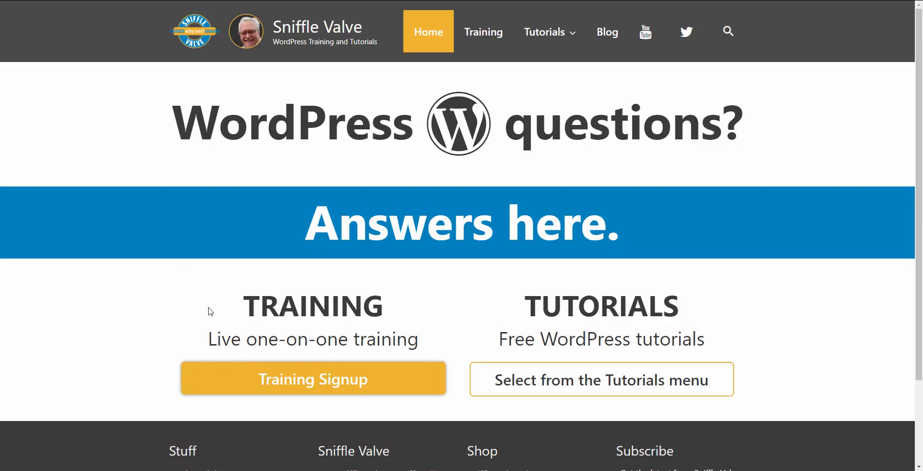
mouse_move(147, 182)
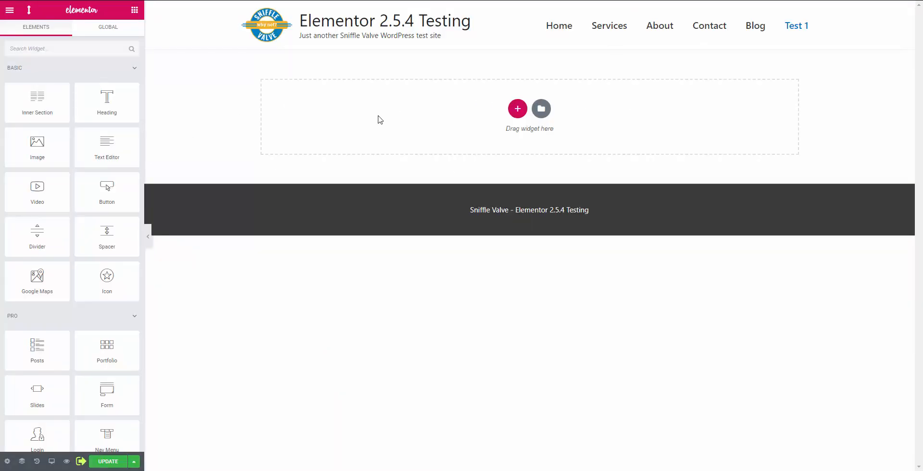
mouse_move(395, 32)
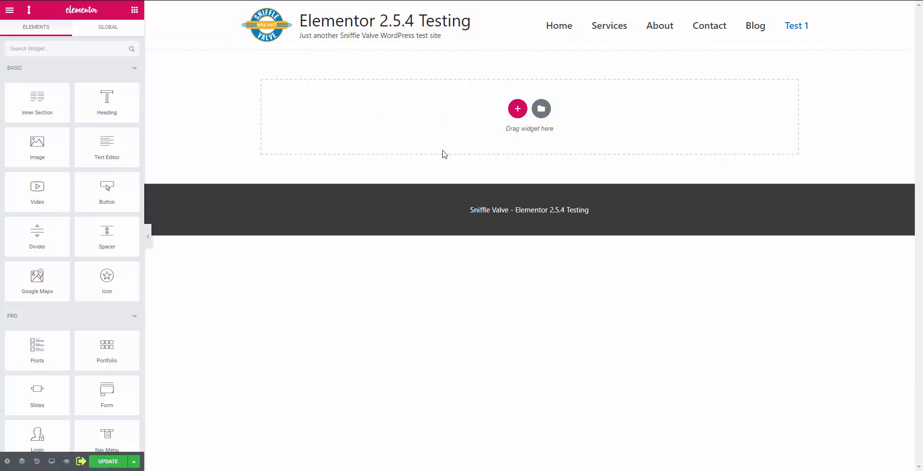
Drop a Text Editor widget with lorem ipsum text into the empty section
drag(107, 144, 178, 153)
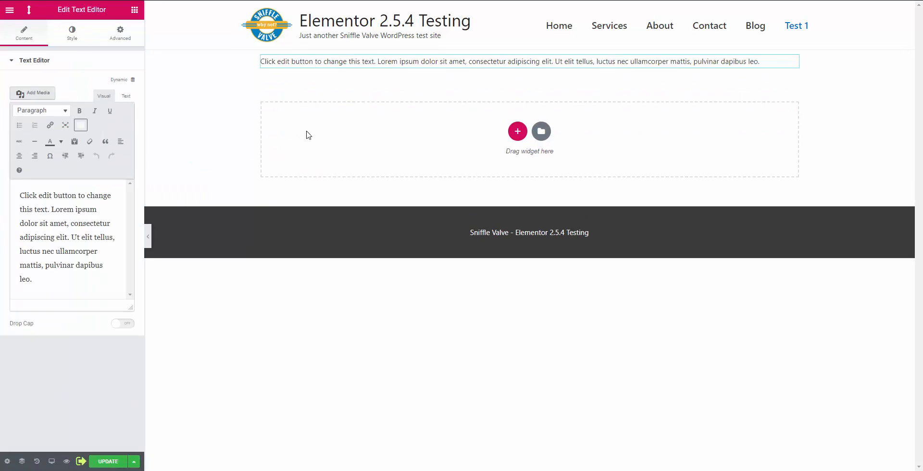
click(529, 61)
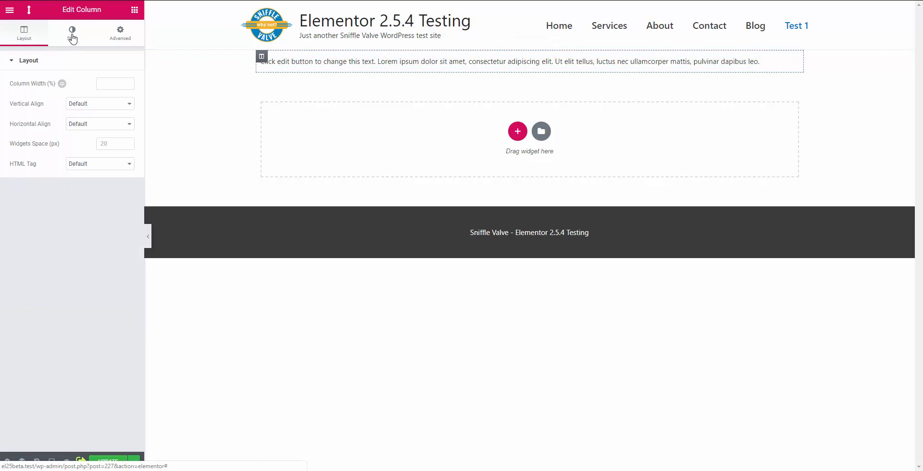
Give the text block's column a classic light green (#ccff66) background
click(71, 31)
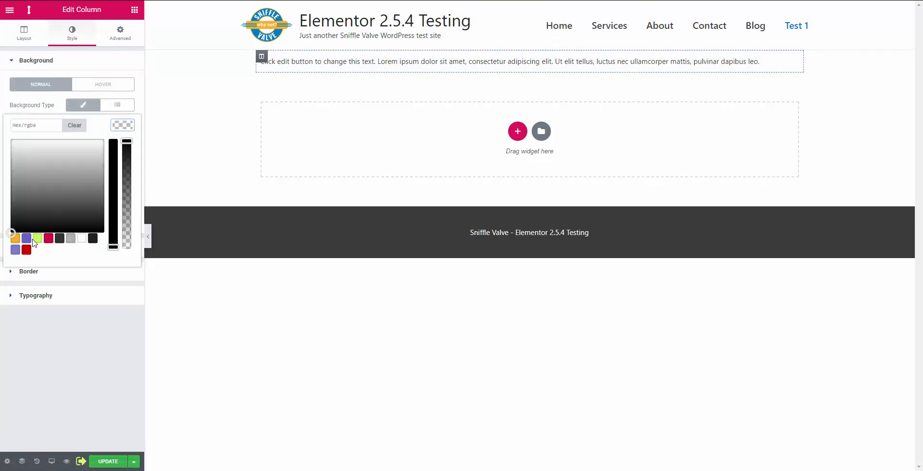
click(37, 238)
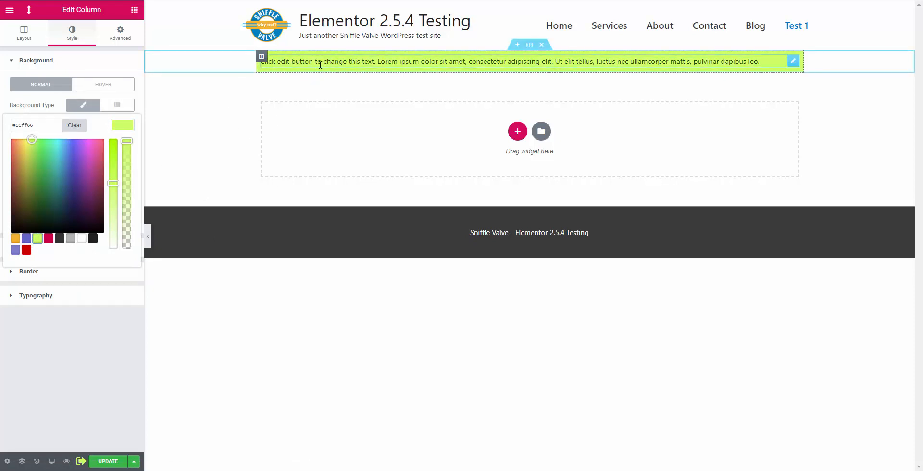
click(792, 61)
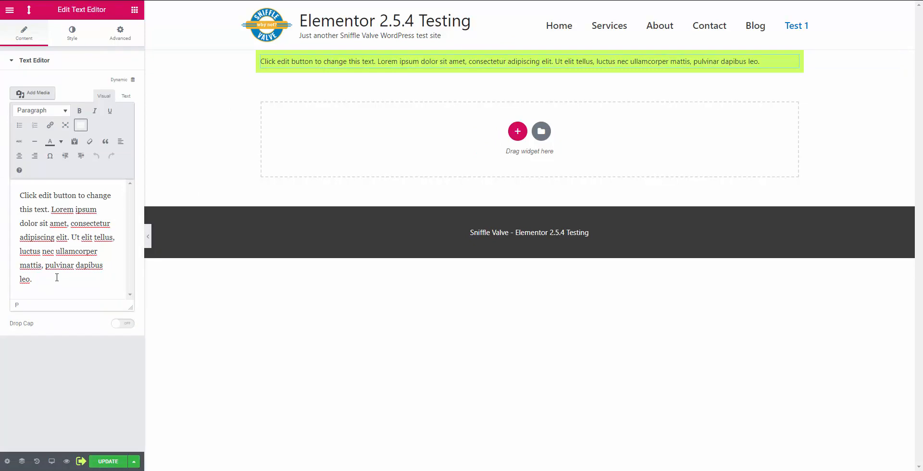
Append the sentence "This is not what I want." to the paragraph, correcting a typo
click(33, 279)
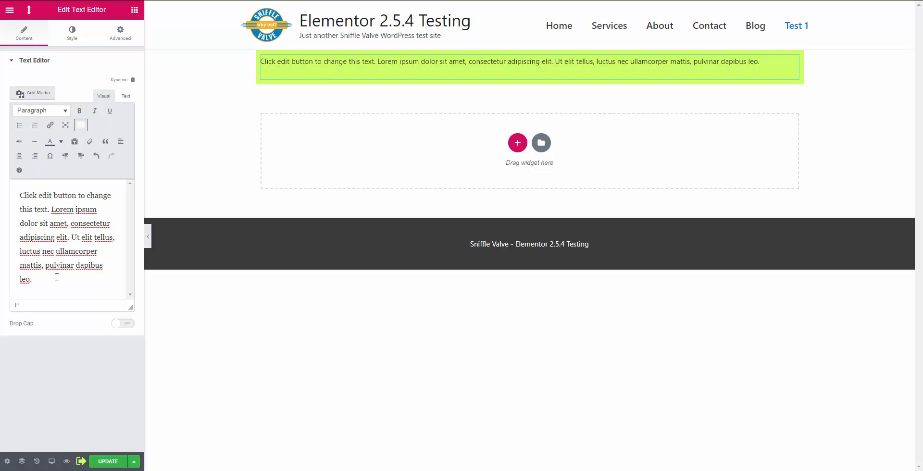
text(This is)
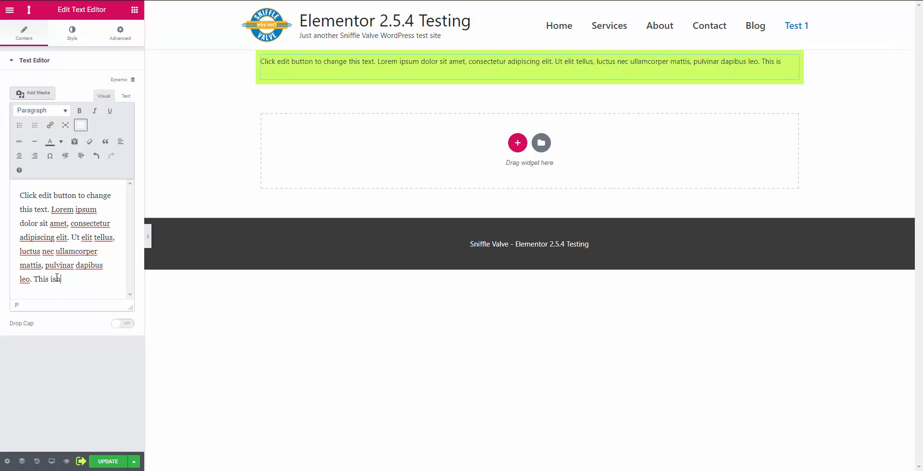
text(not)
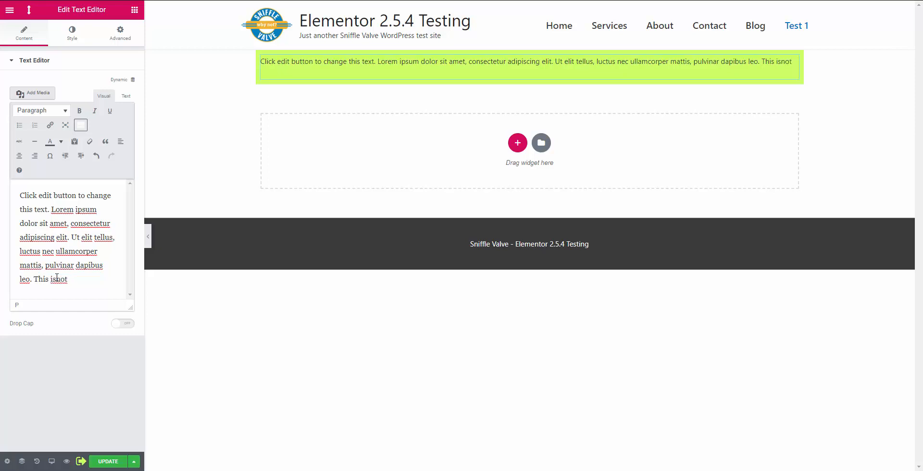
key(Backspace)
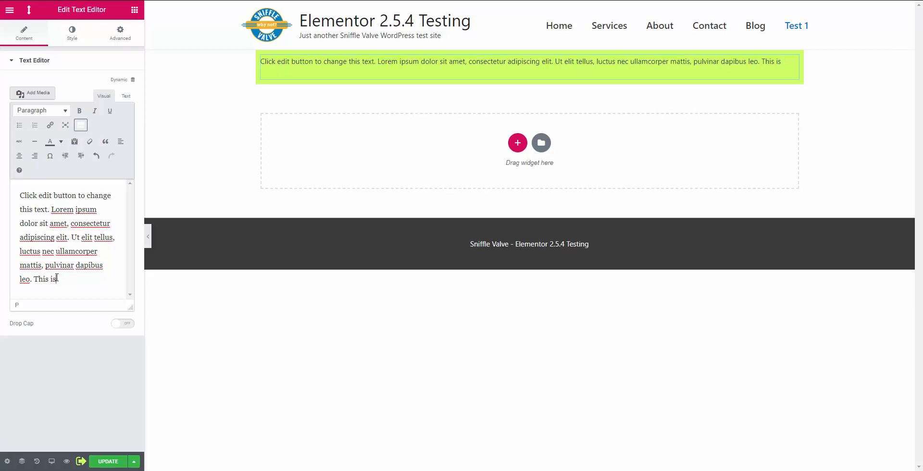
text(not what I want.)
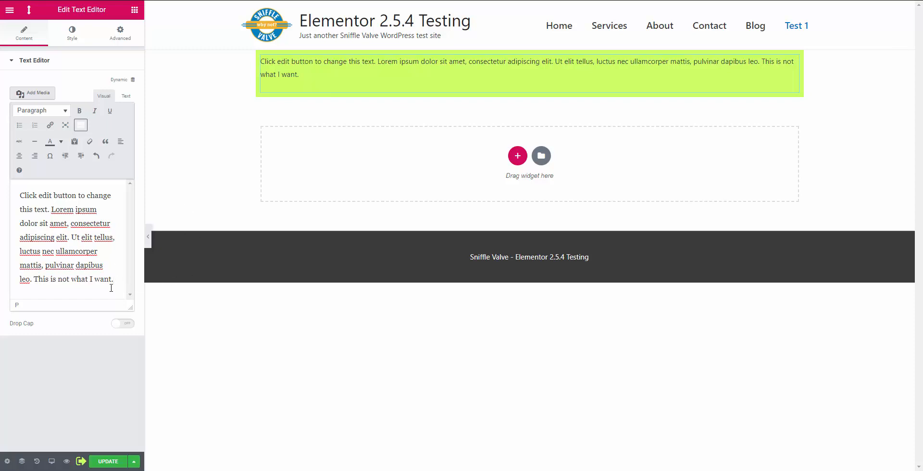
mouse_move(142, 234)
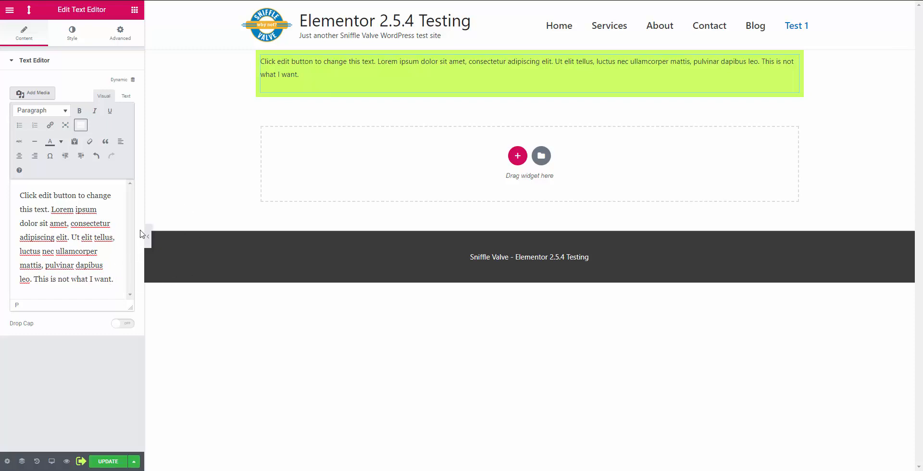
mouse_move(196, 227)
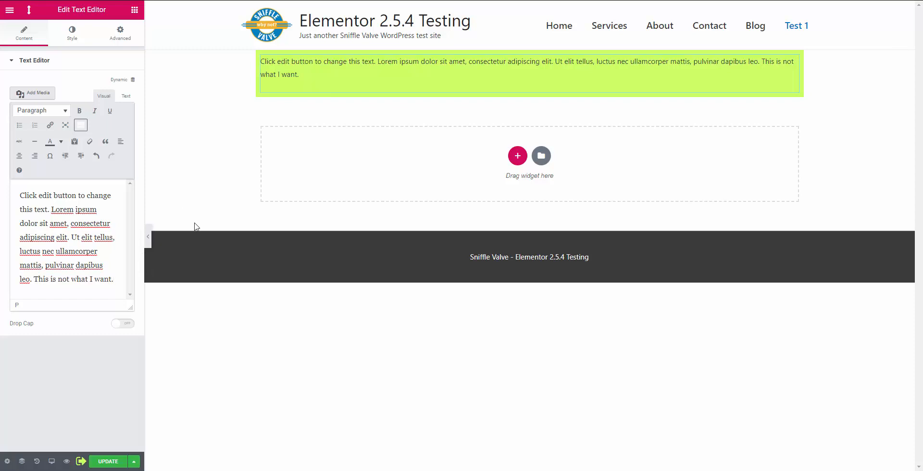
mouse_move(194, 222)
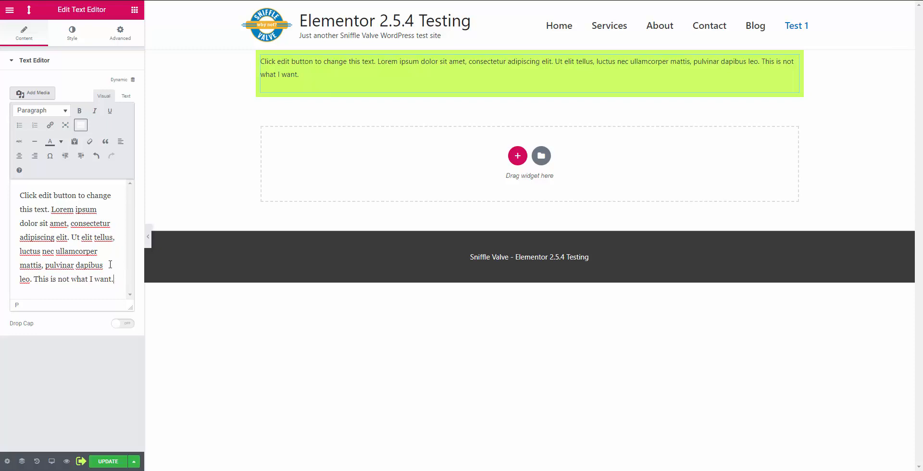
mouse_move(114, 244)
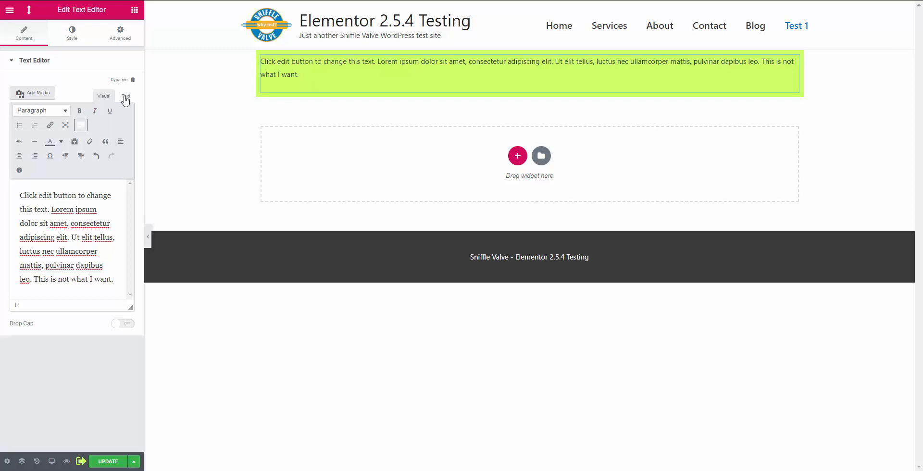
Switch the Text Editor to its Text tab to drop the extra margin, then update the page
click(125, 96)
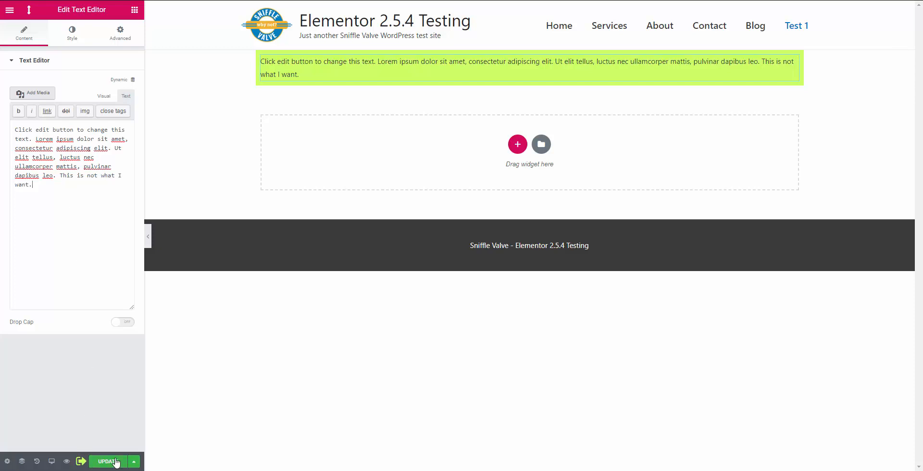
click(108, 461)
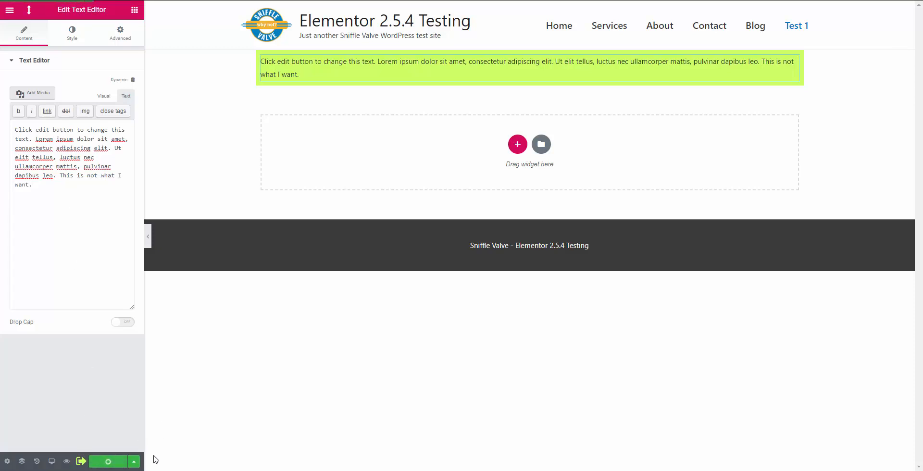
click(108, 461)
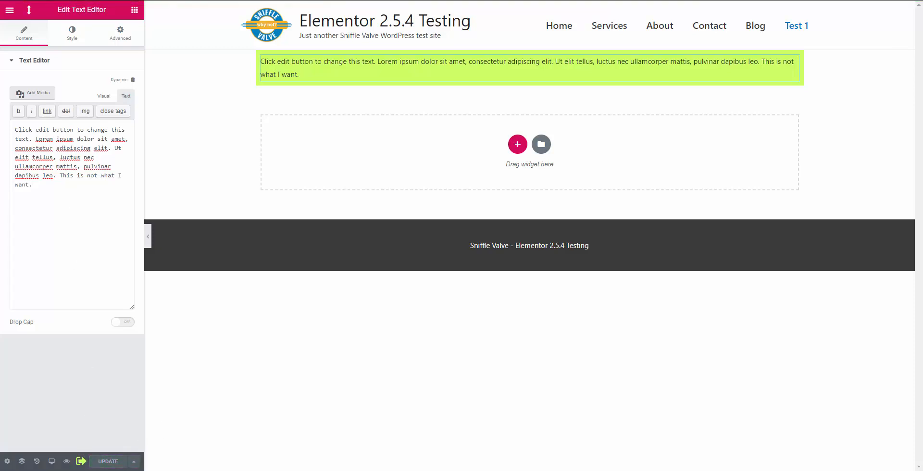
mouse_move(83, 253)
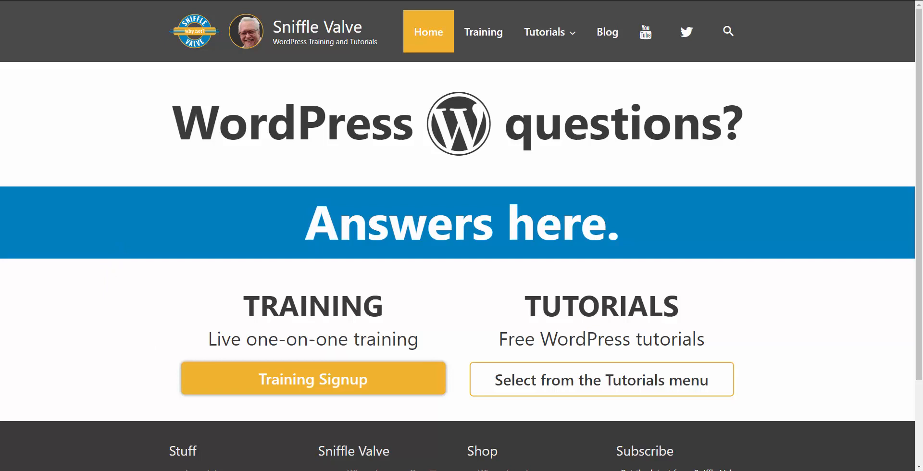
scroll(down, 3)
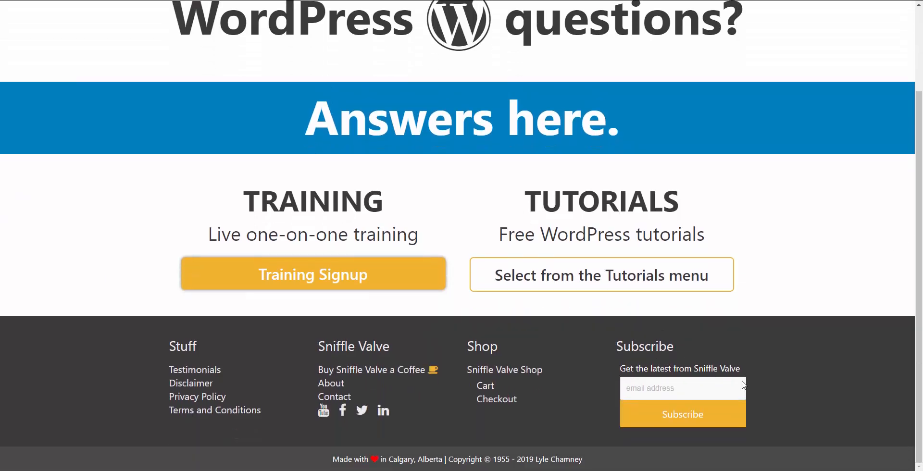
mouse_move(789, 460)
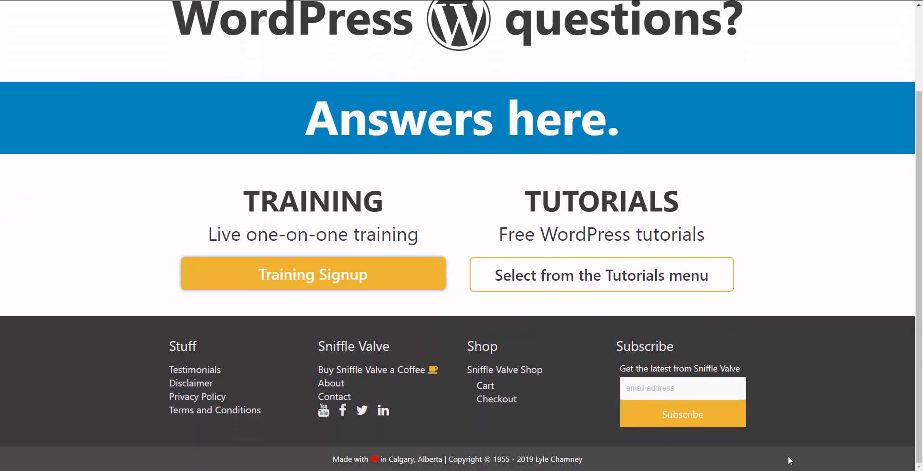